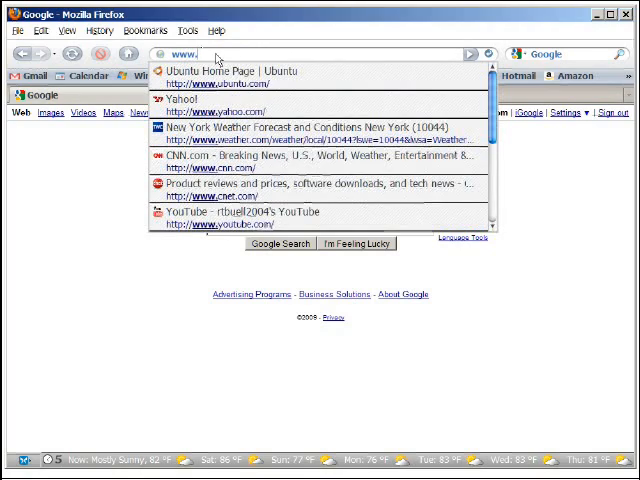
Step: Go from the Ubuntu home page to the Download Ubuntu page showing Ubuntu 9.04 Desktop
left_click(232, 72)
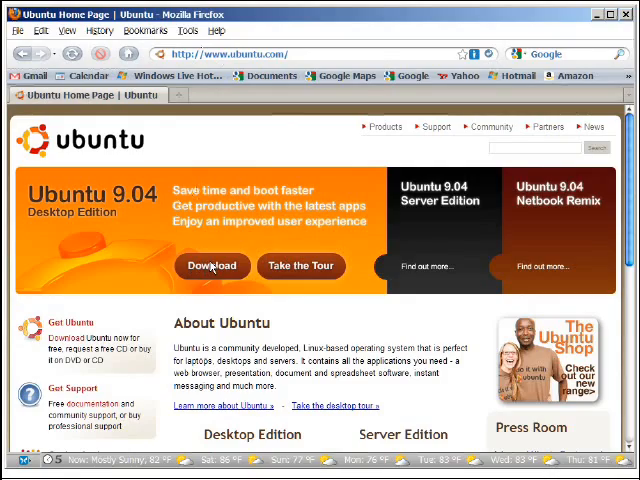
left_click(212, 266)
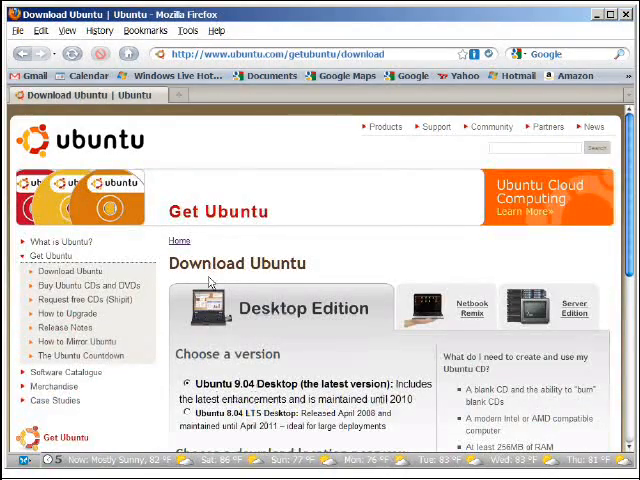
scroll("down", 3)
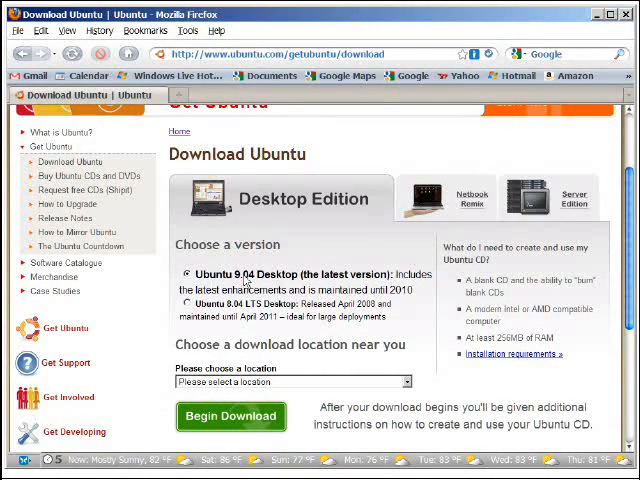
mouse_move(248, 348)
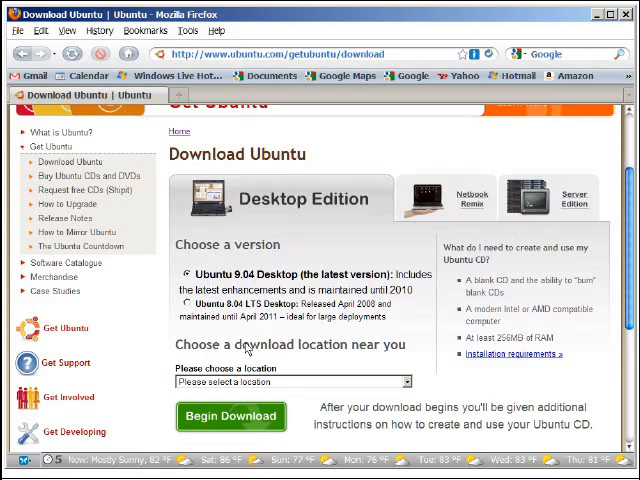
Step: Browse the mirror list of nearby download locations for Ubuntu 9.04 Desktop
left_click(290, 382)
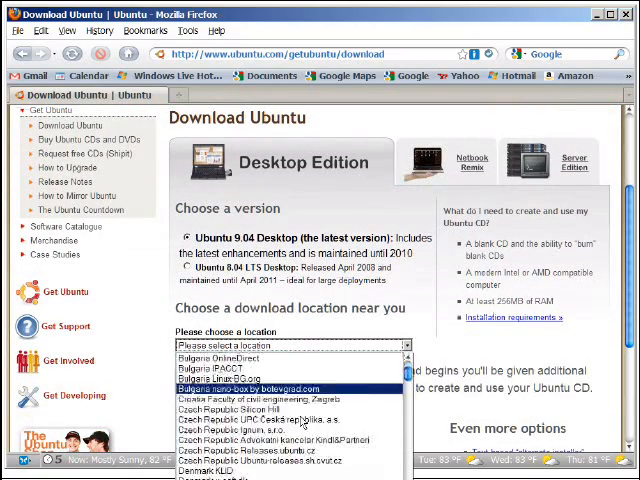
scroll("down", 3)
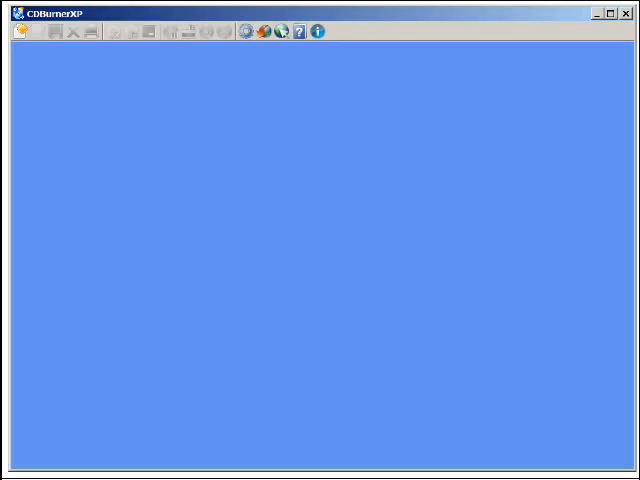
mouse_move(100, 132)
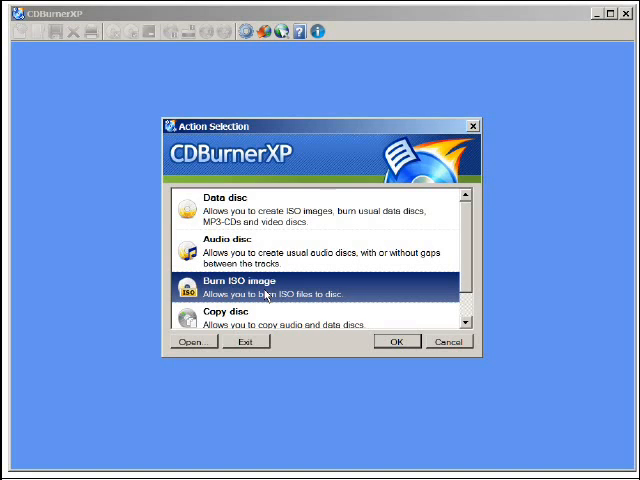
mouse_move(278, 288)
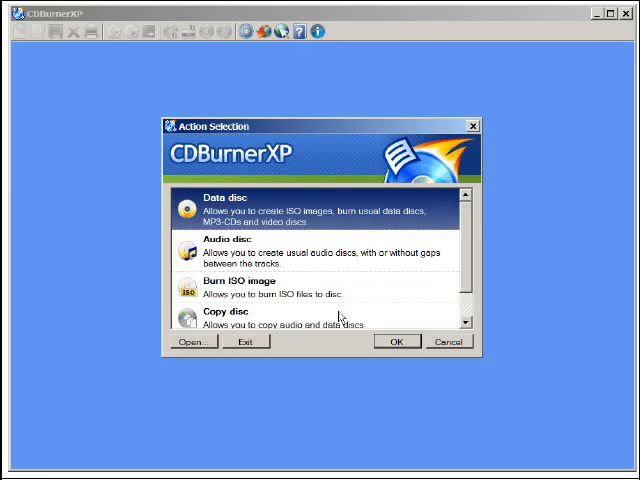
Step: Create a Data disc project, add the Ubuntu 9.04 desktop ISO and burn the disc from it
left_click(396, 340)
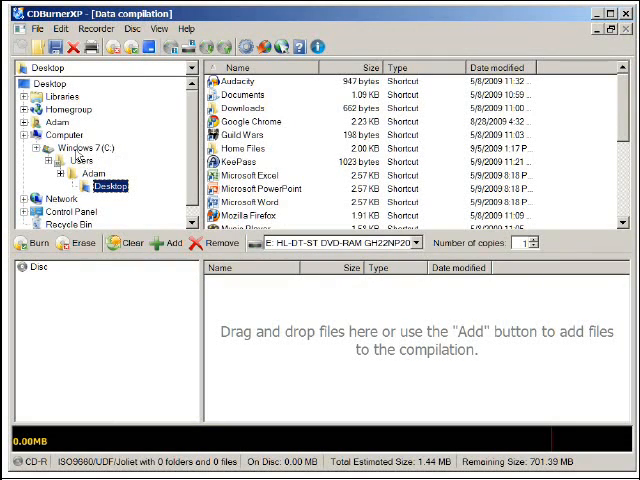
left_click(32, 132)
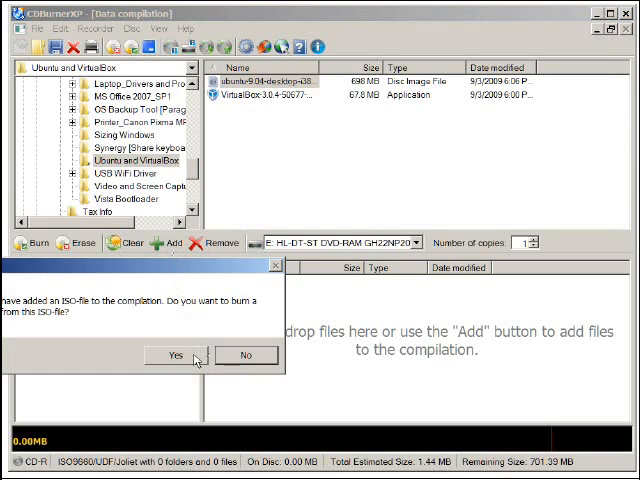
left_click(176, 356)
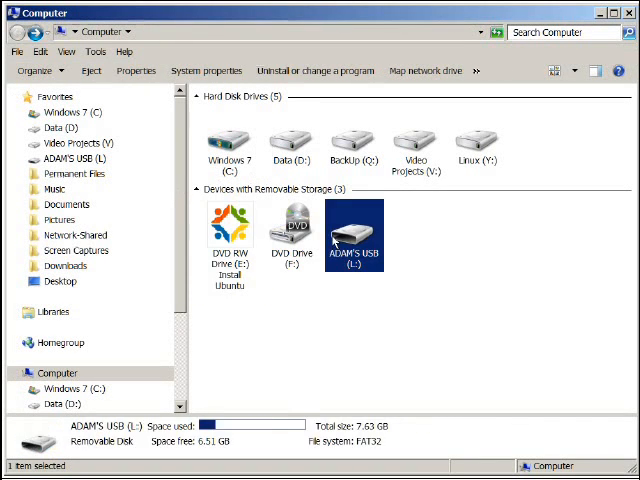
Step: Open DVD RW Drive (E:) Install Ubuntu to list its files, including wubi.exe
left_click(230, 230)
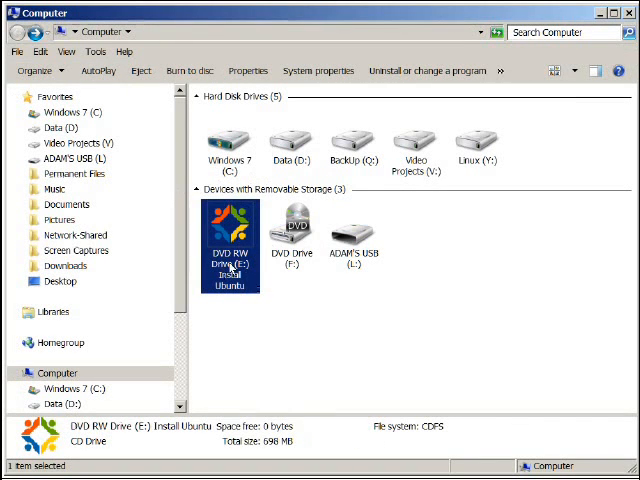
right_click(230, 230)
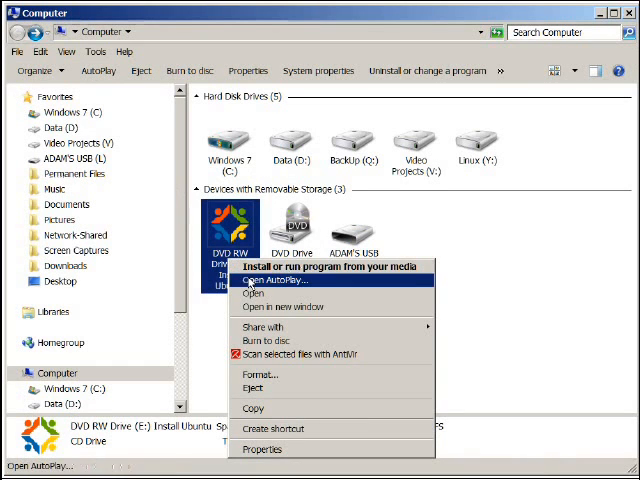
left_click(252, 294)
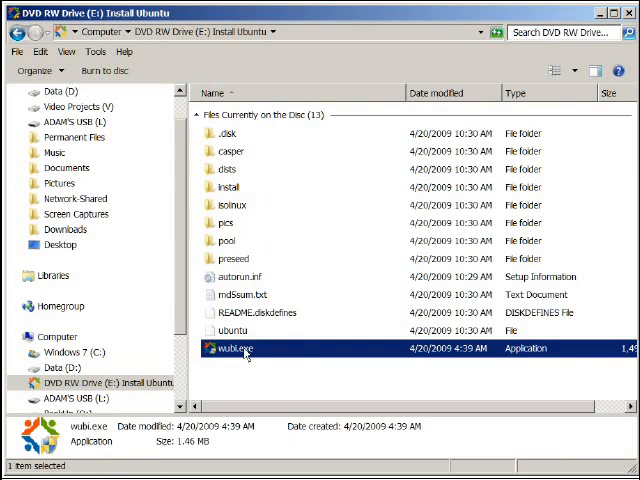
mouse_move(260, 188)
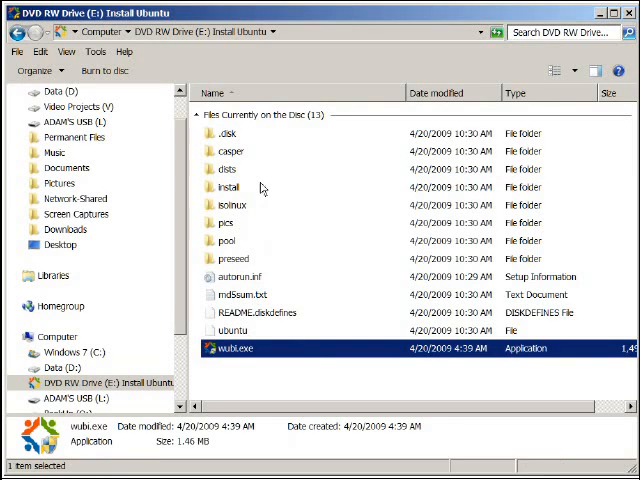